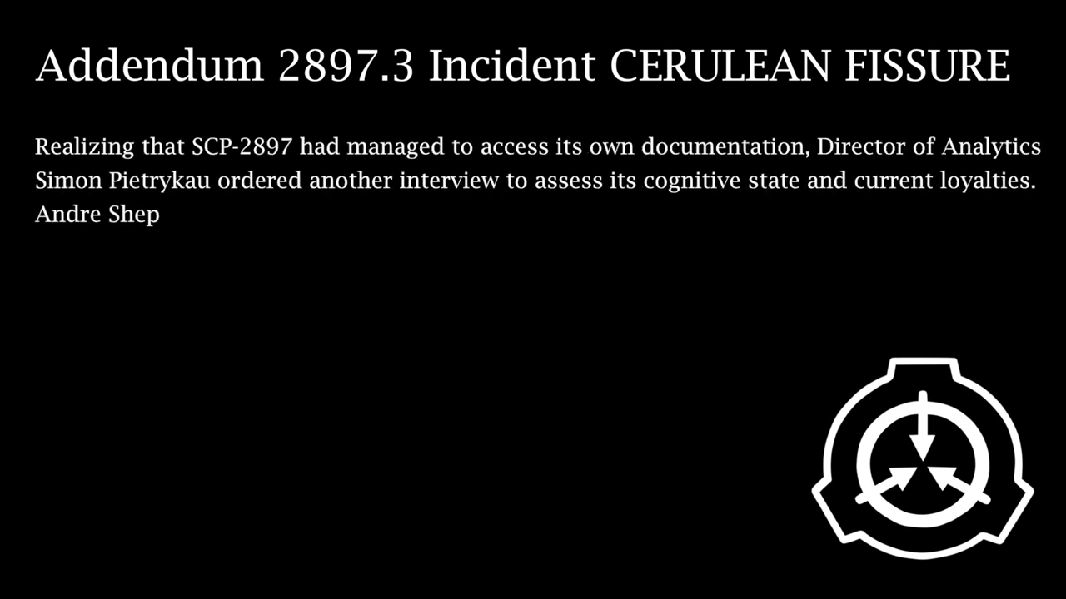
type("ard was chosen to conduct the interview, due to his previous experience with SCP-2897.")
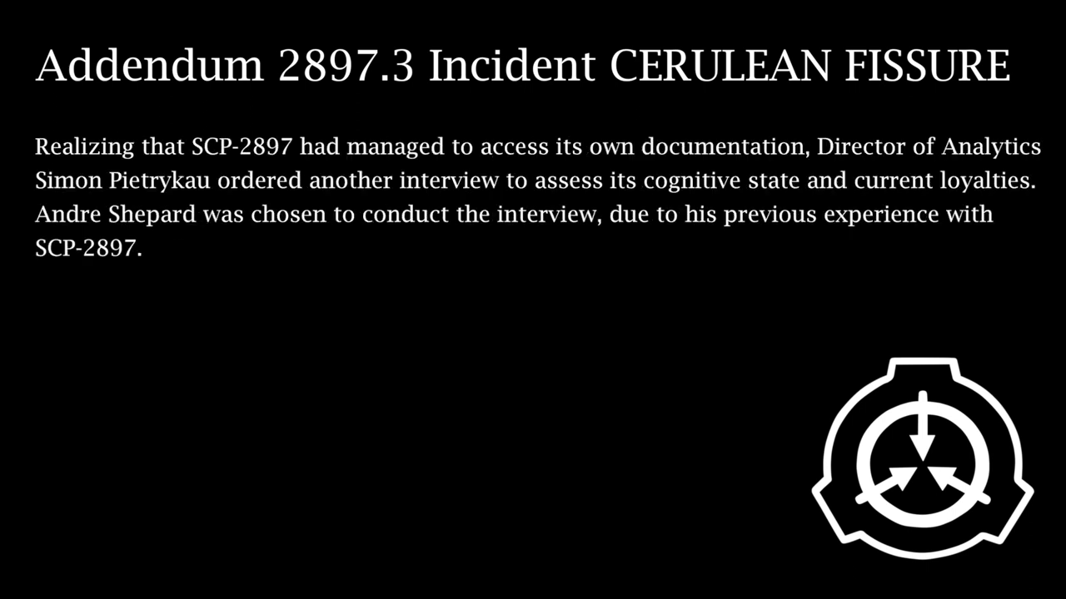